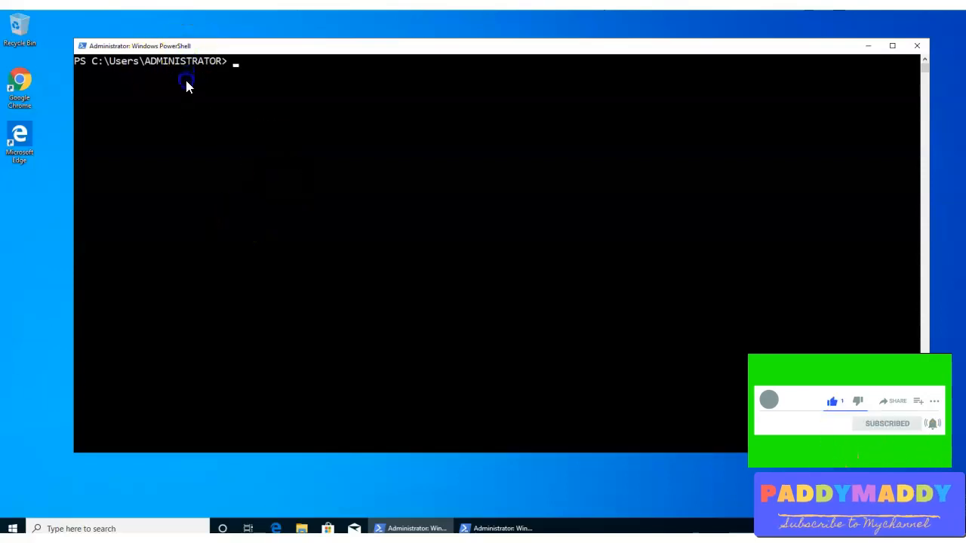
mouse_move(400, 106)
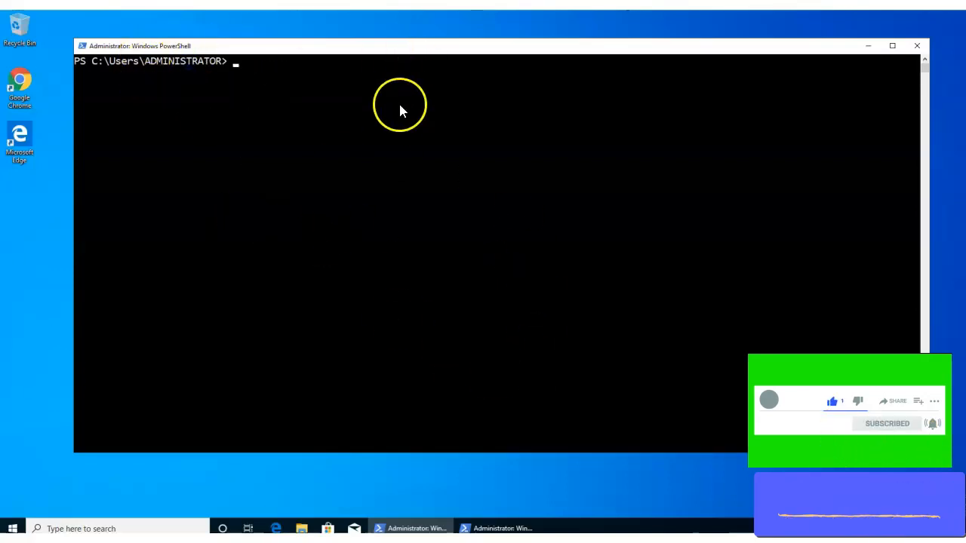
mouse_move(381, 59)
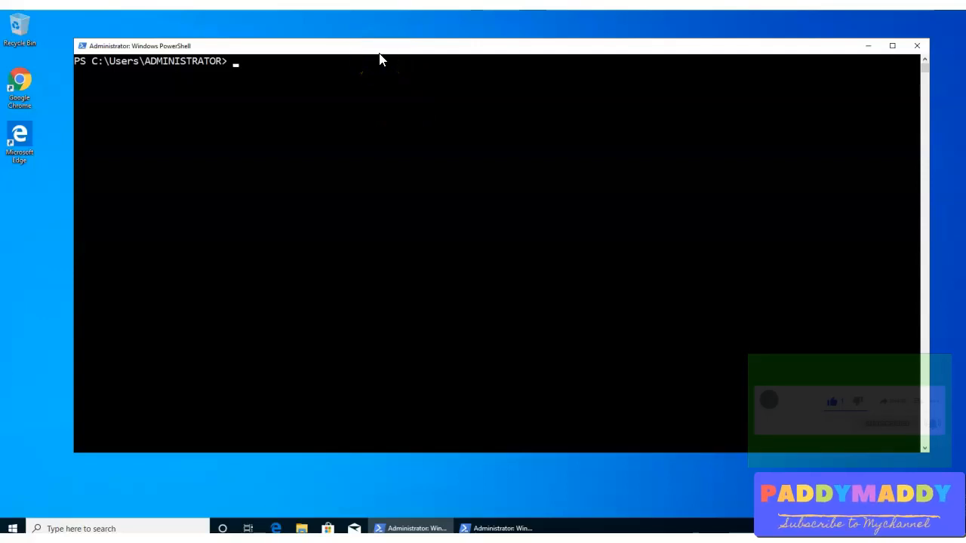
Step: Run get-date to print the full current date and time
left_click(417, 236)
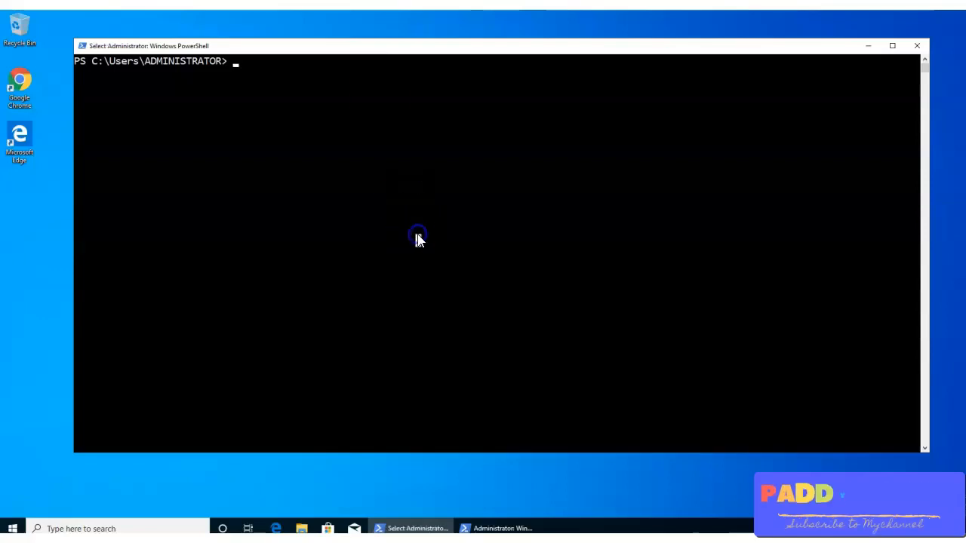
type("get")
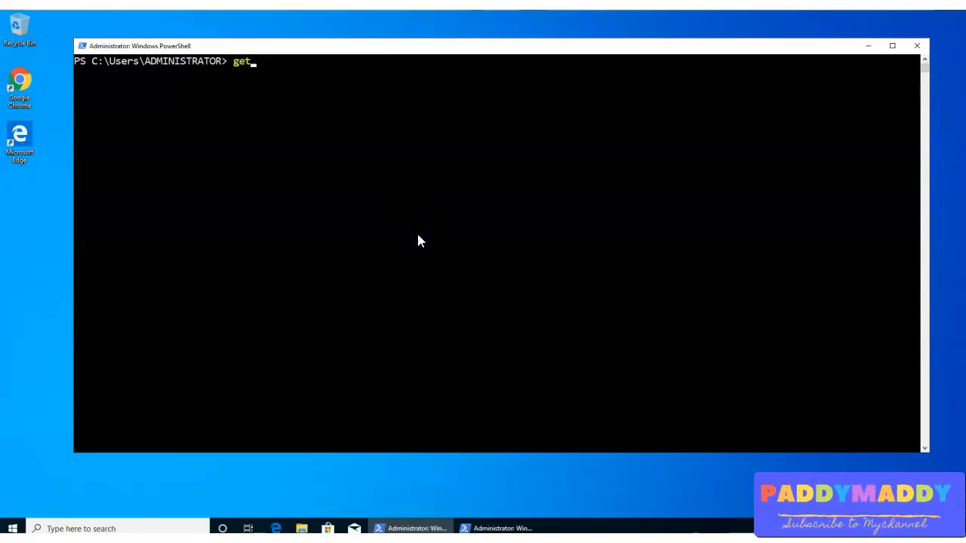
type("-date")
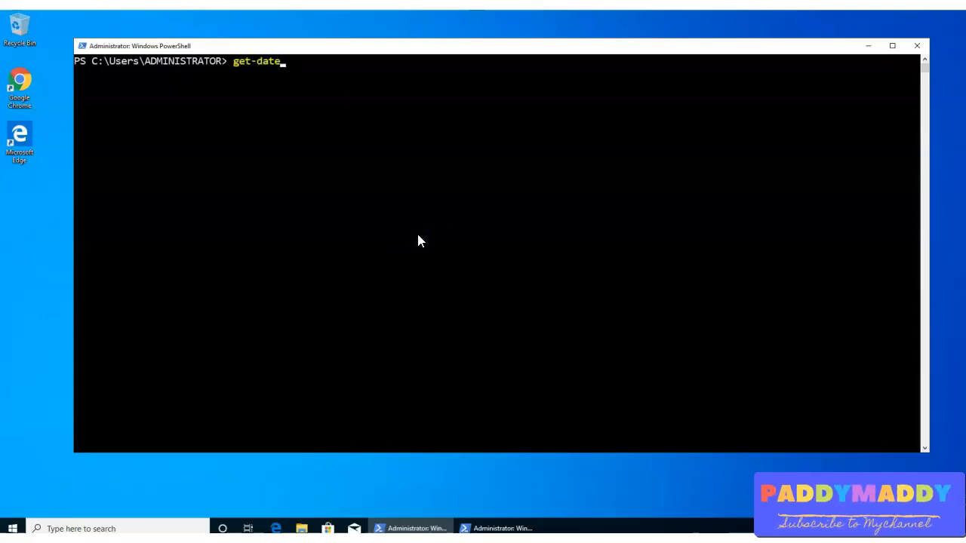
key("Return")
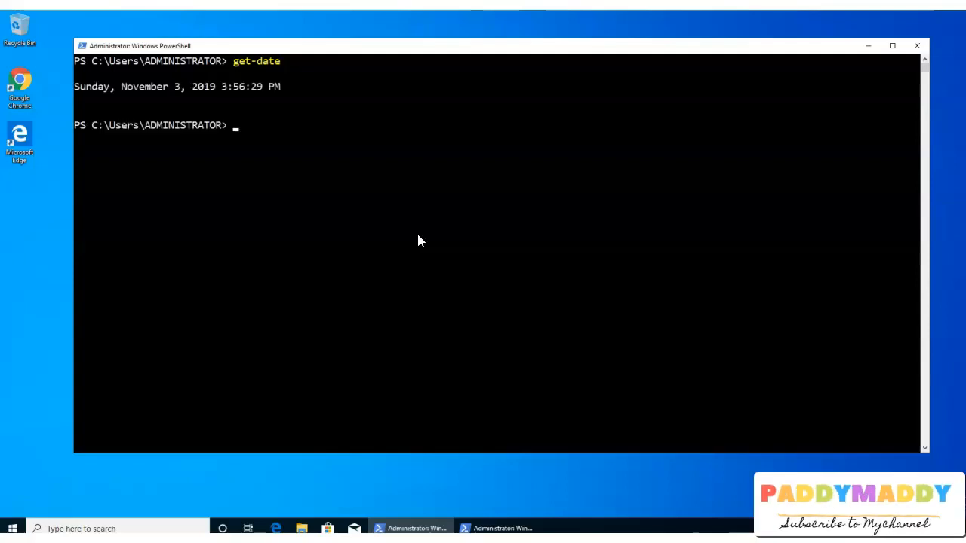
Step: Run get-time, which fails as an unrecognized command
type("get")
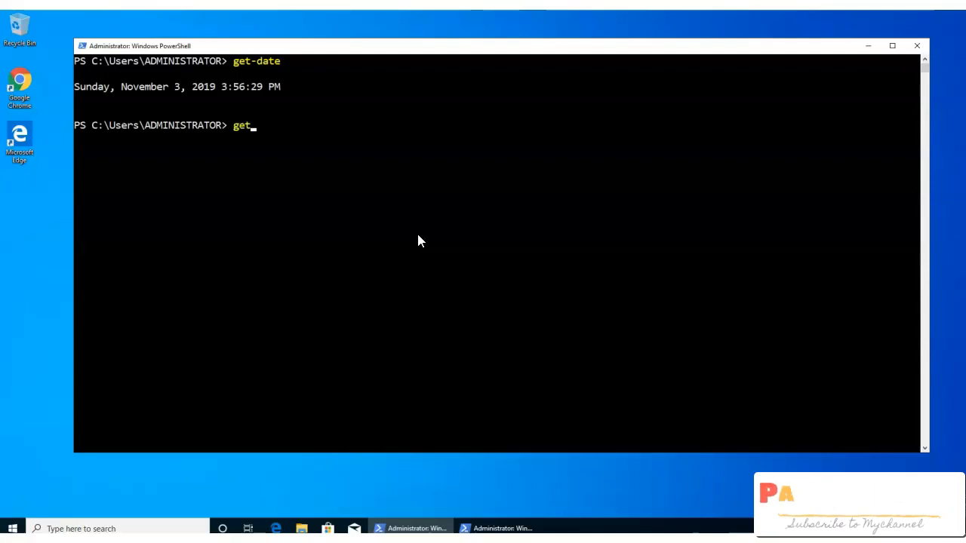
type("-time")
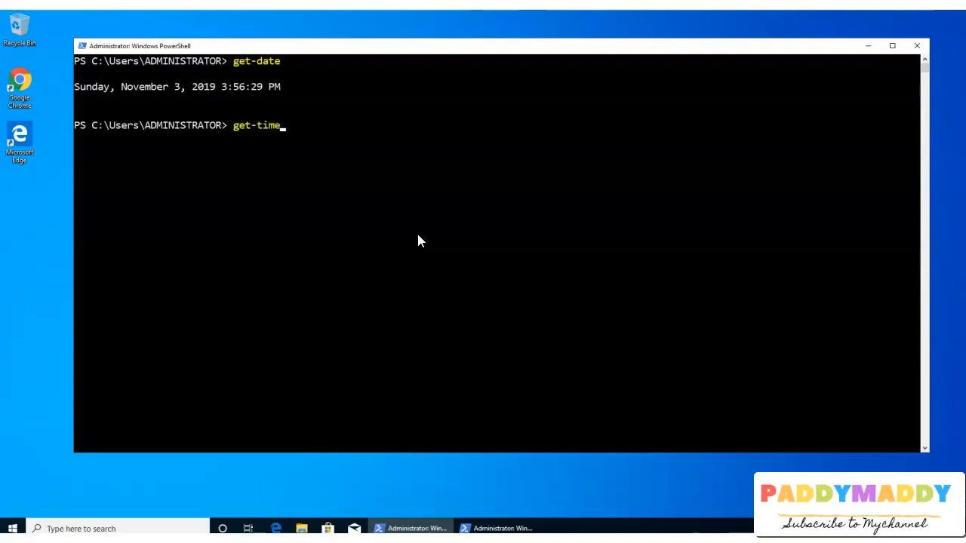
key("Return")
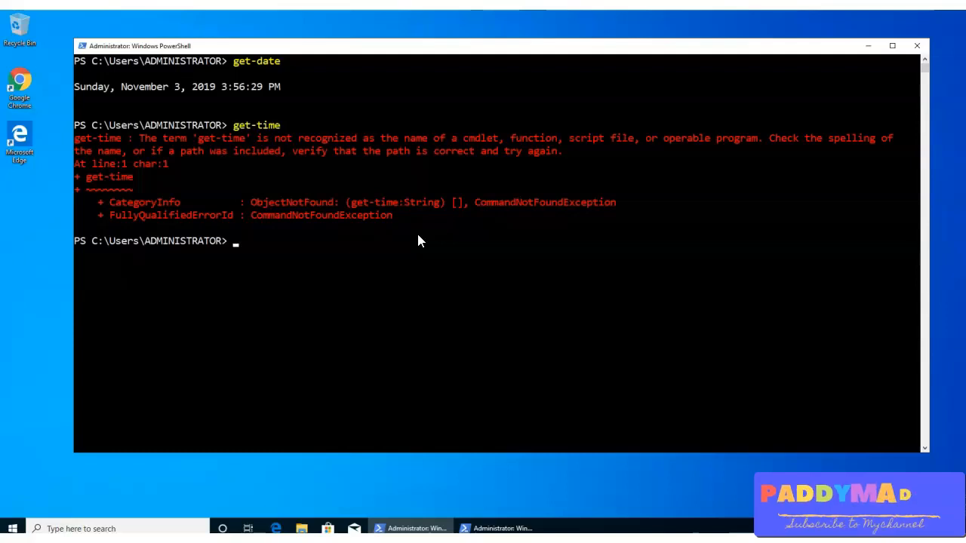
Step: Run get-date -Format hh:mm to print only the time, 03:57
type("get-time")
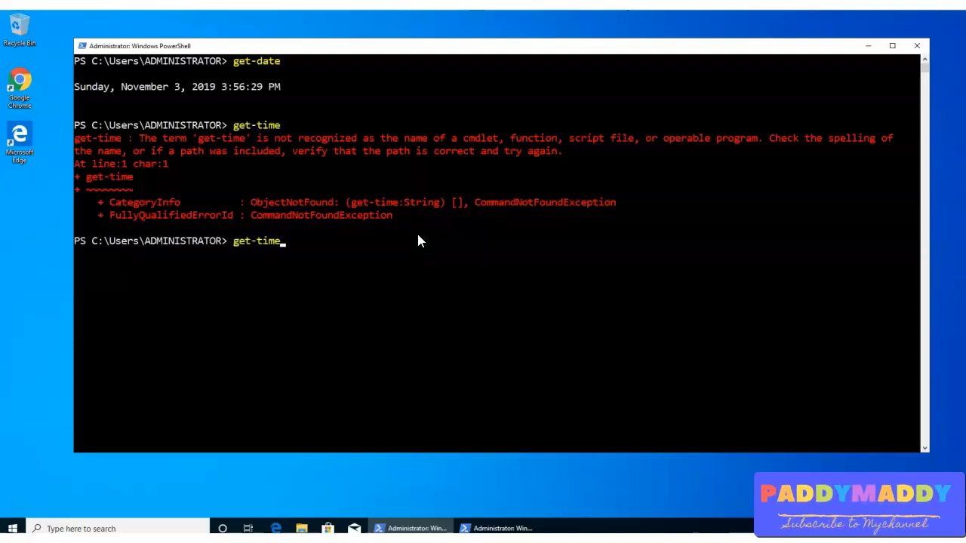
type("get-date")
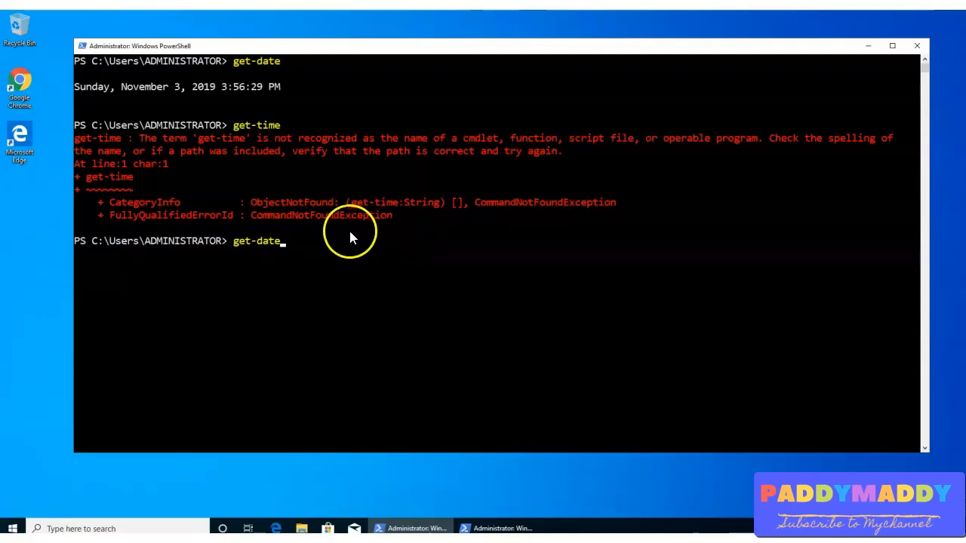
mouse_move(277, 102)
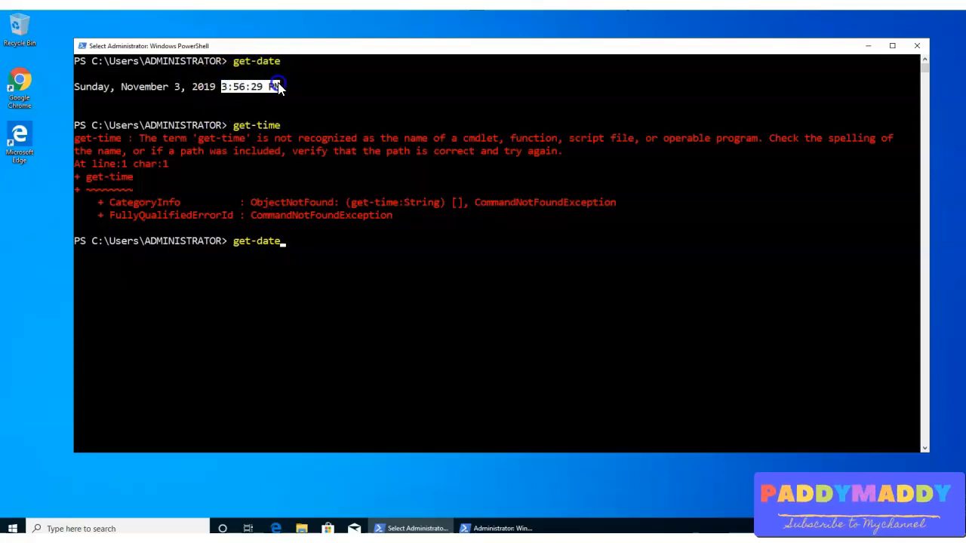
mouse_move(34, 19)
type(" -")
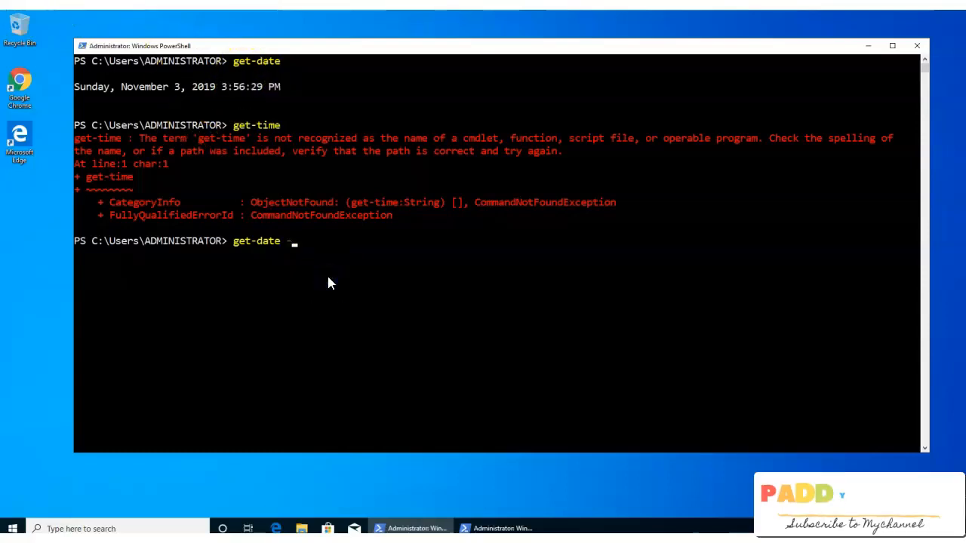
type("f")
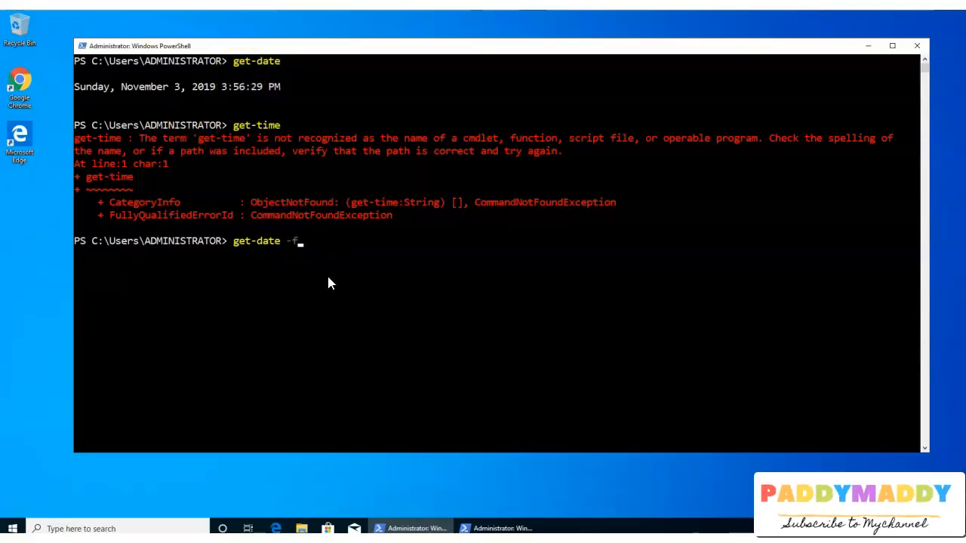
type("ormat")
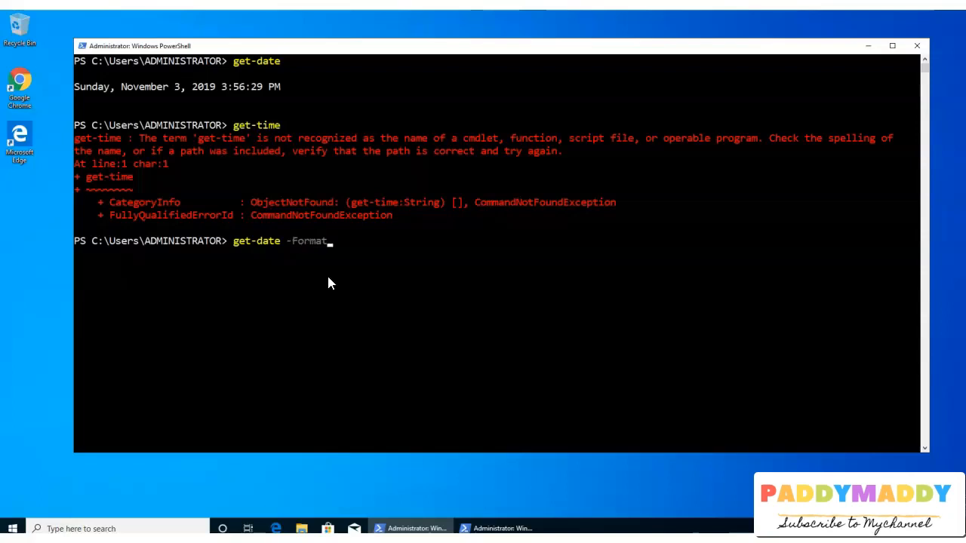
type("hh")
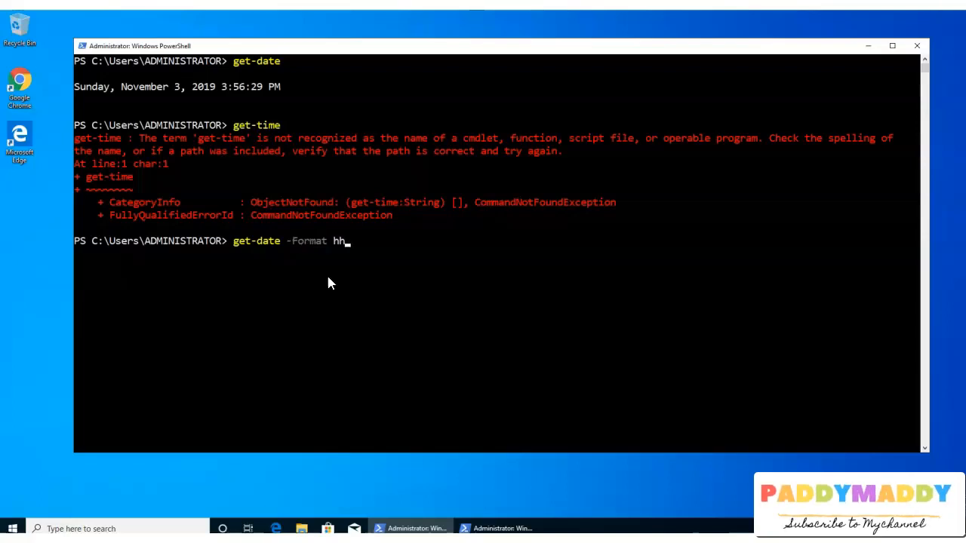
type(":mm")
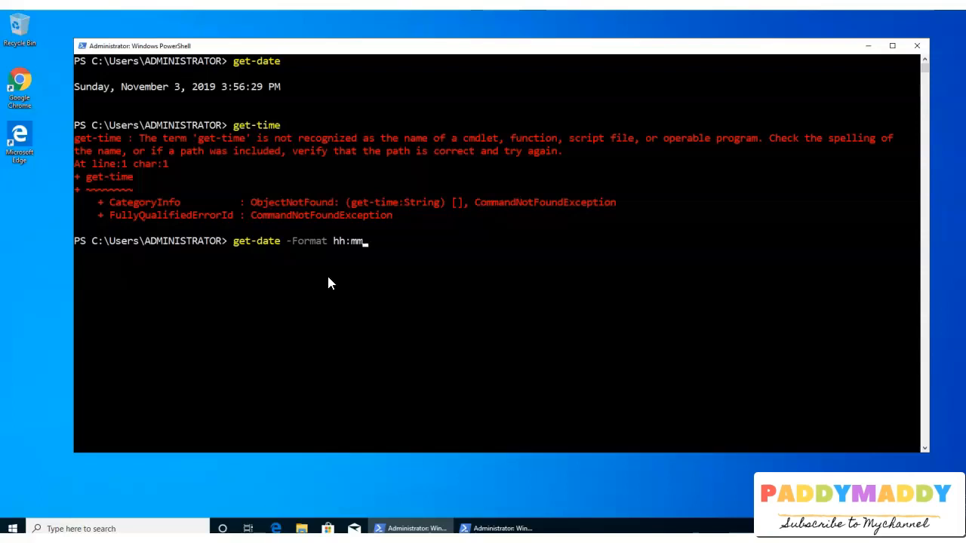
key("Return")
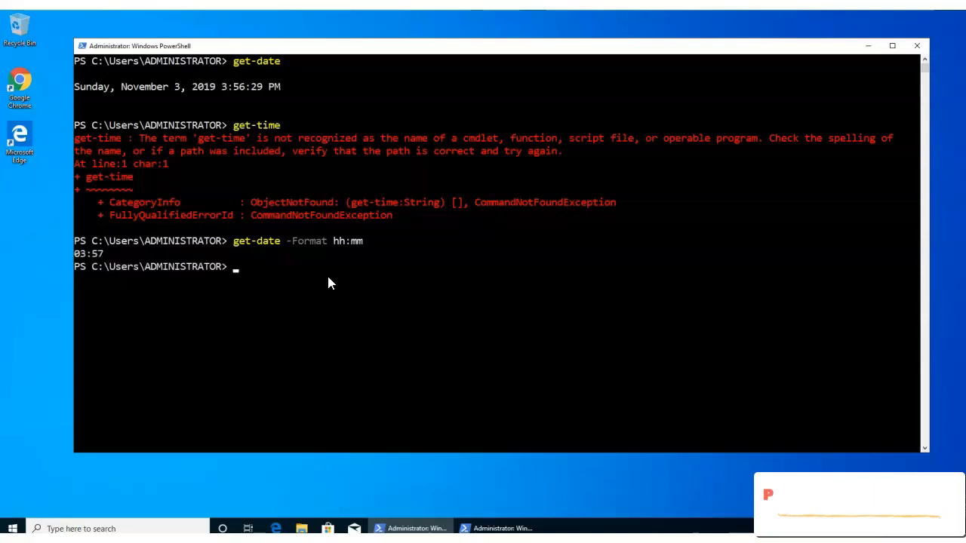
mouse_move(208, 253)
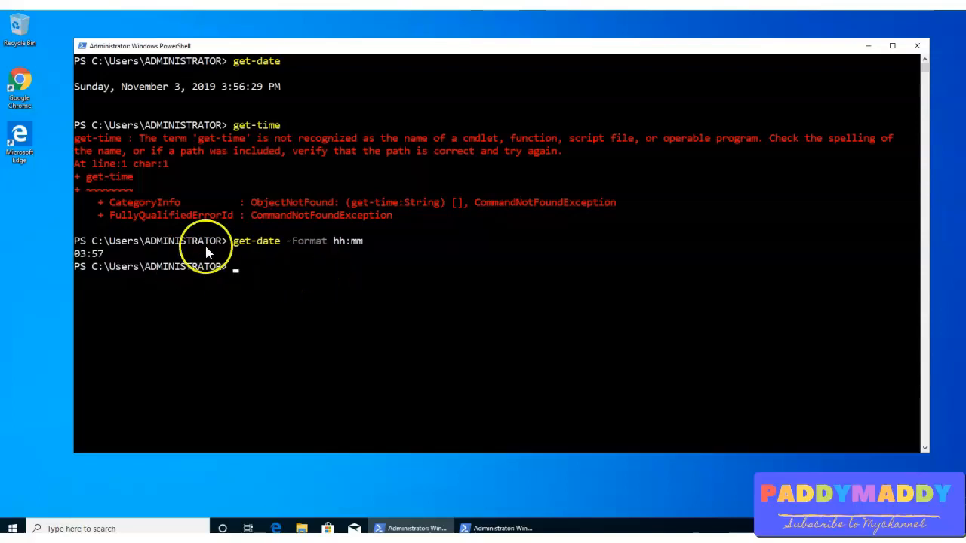
left_click(293, 253)
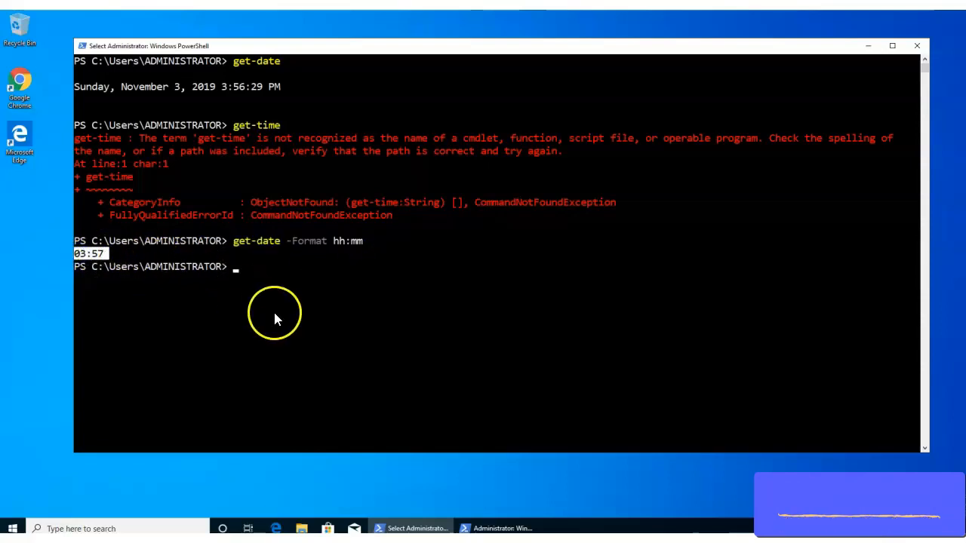
mouse_move(328, 290)
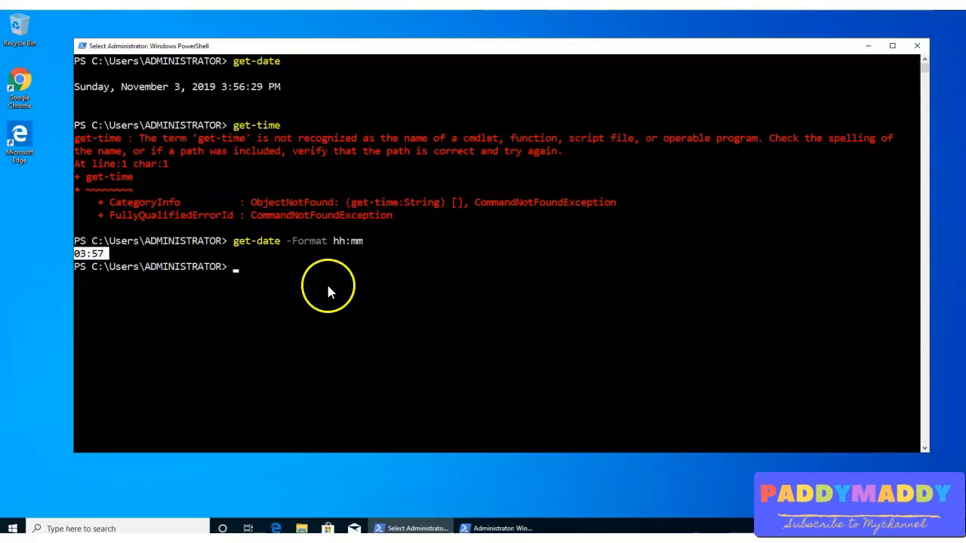
mouse_move(241, 249)
type("get-time")
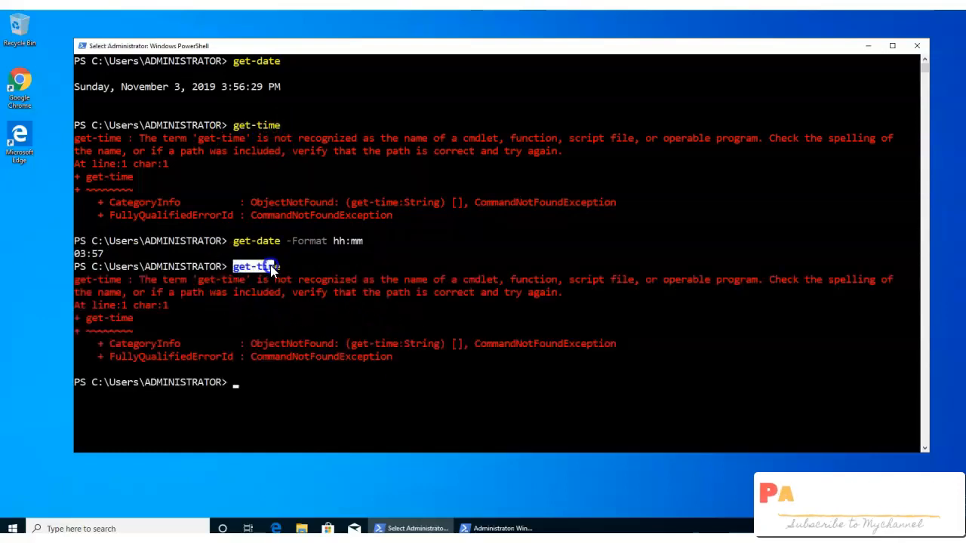
mouse_move(323, 366)
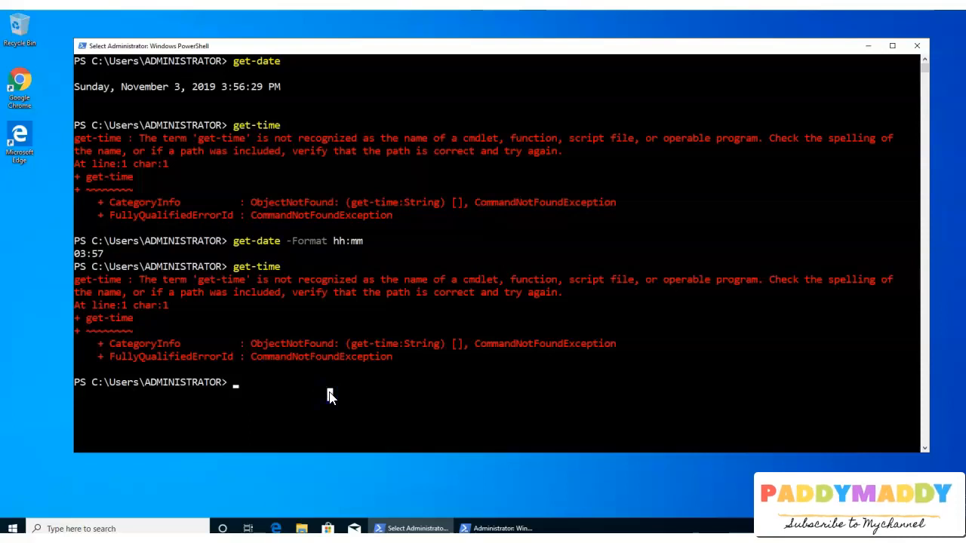
Step: Define function Get-time { get-date -Format hh:mm } in the session and begin typing get-
type("func")
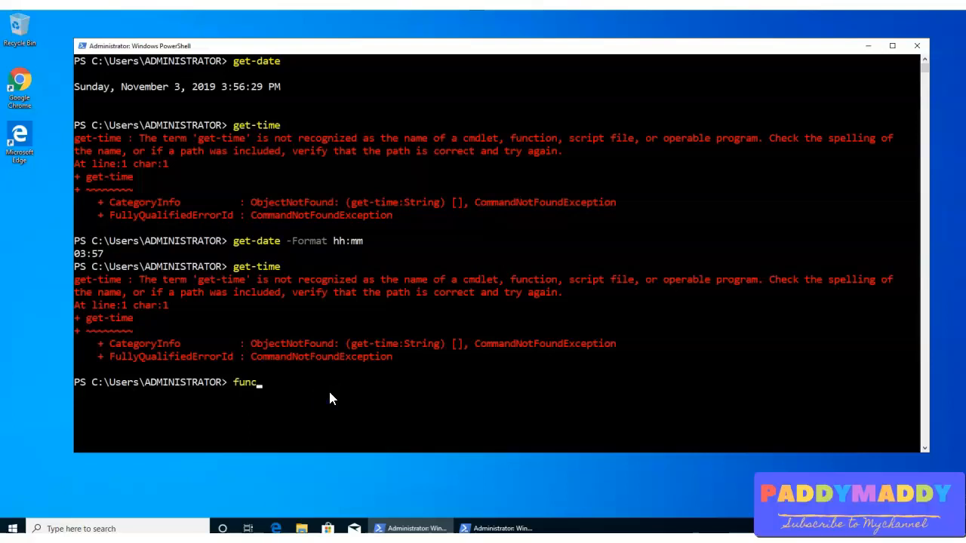
type("tion")
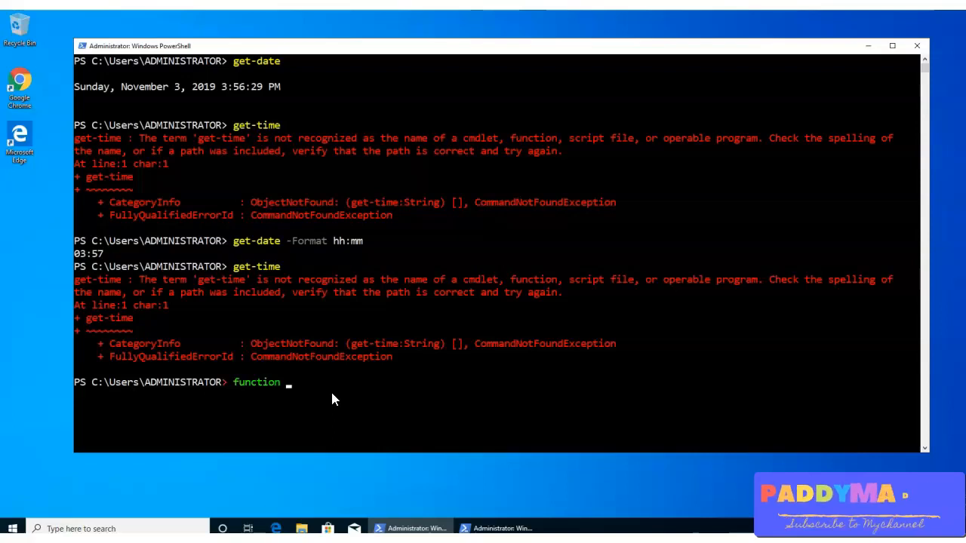
type("Get")
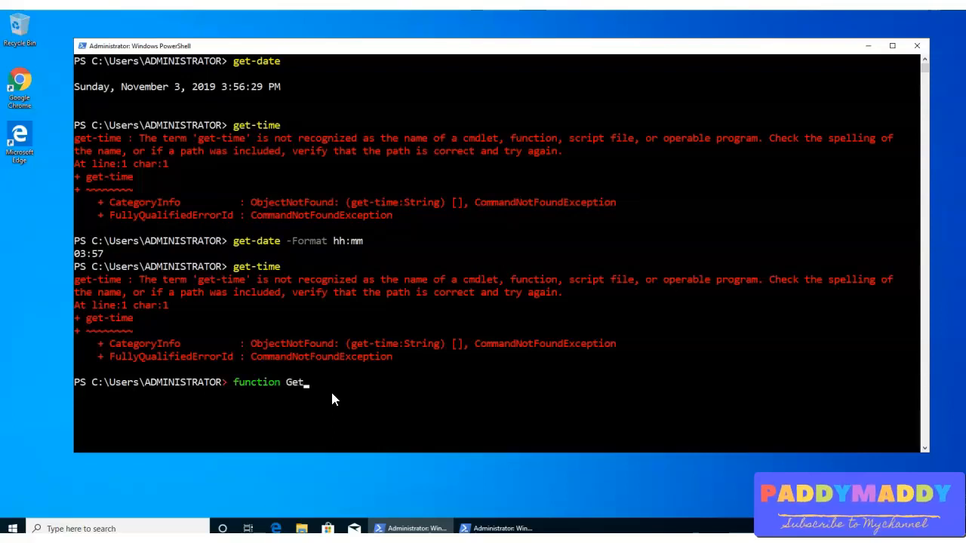
type("-tim")
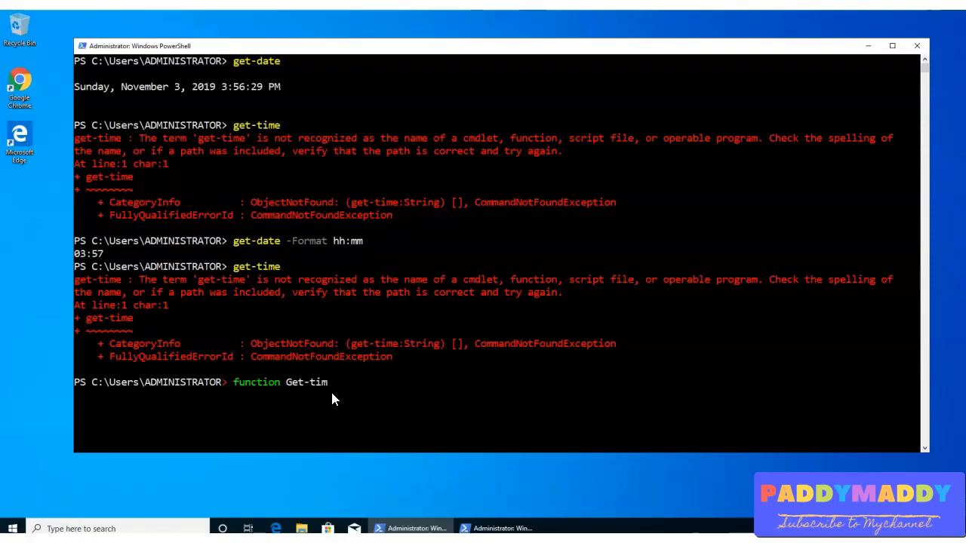
type("e")
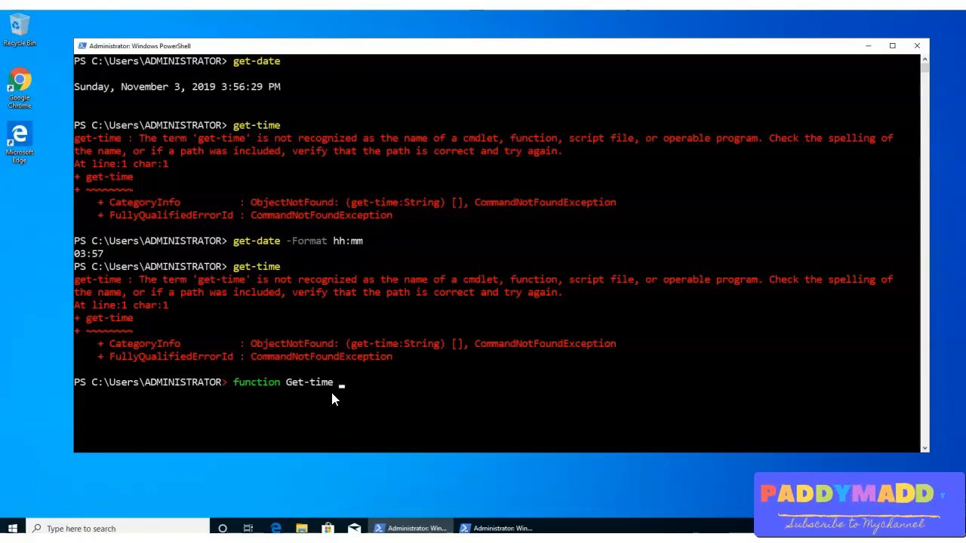
type("{")
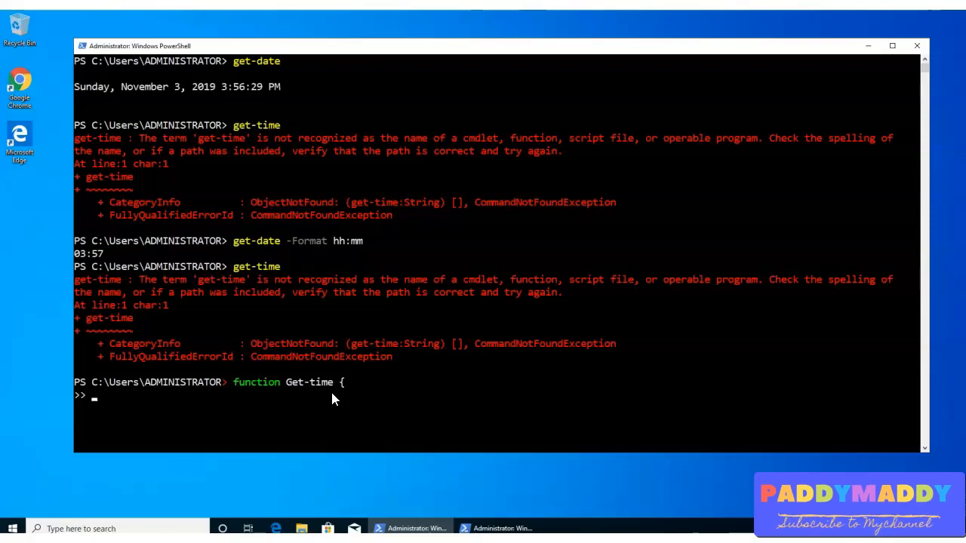
mouse_move(328, 377)
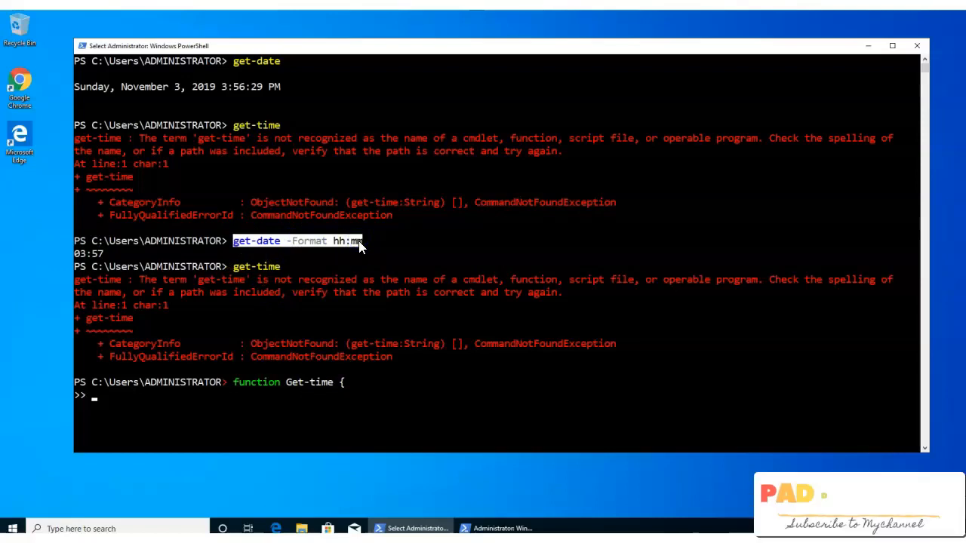
type("get-date -Format hh:mm")
type("}")
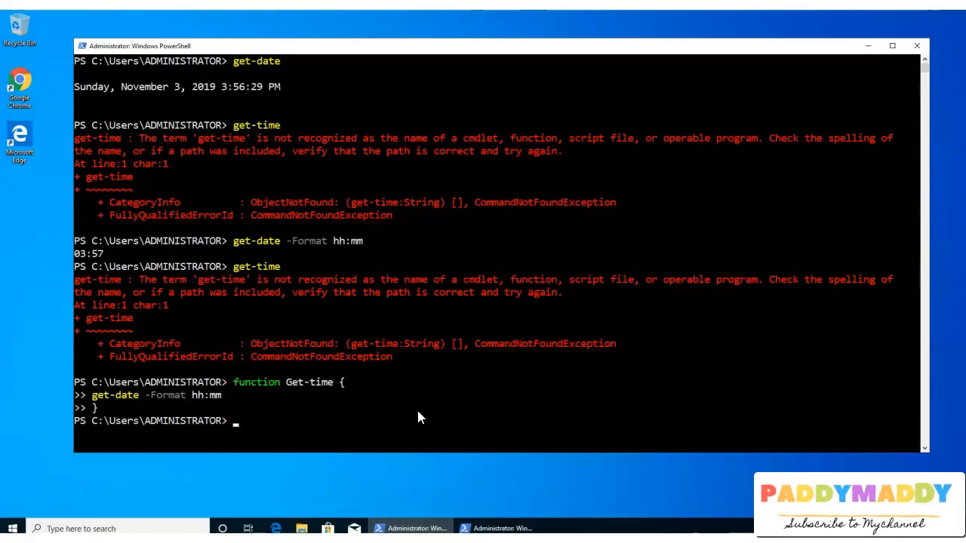
type("ge")
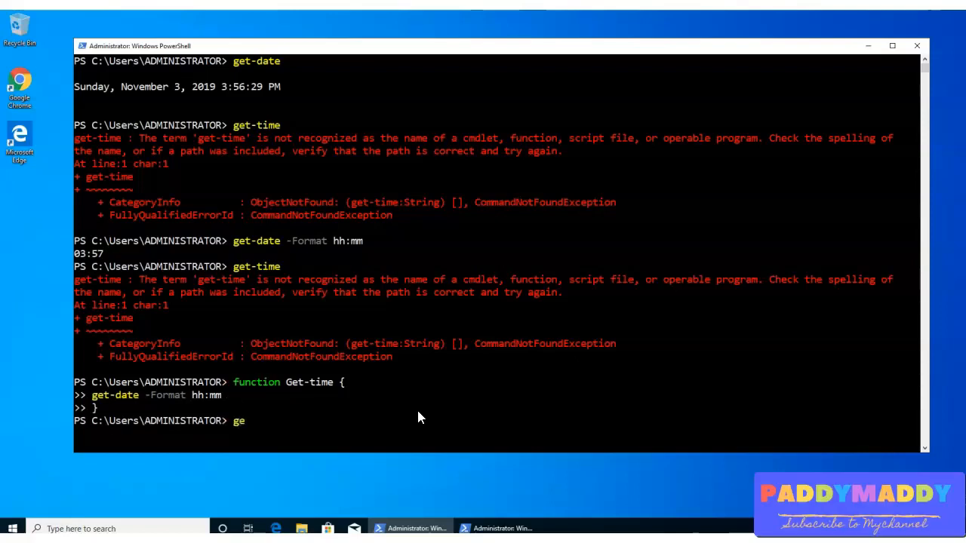
type("t-")
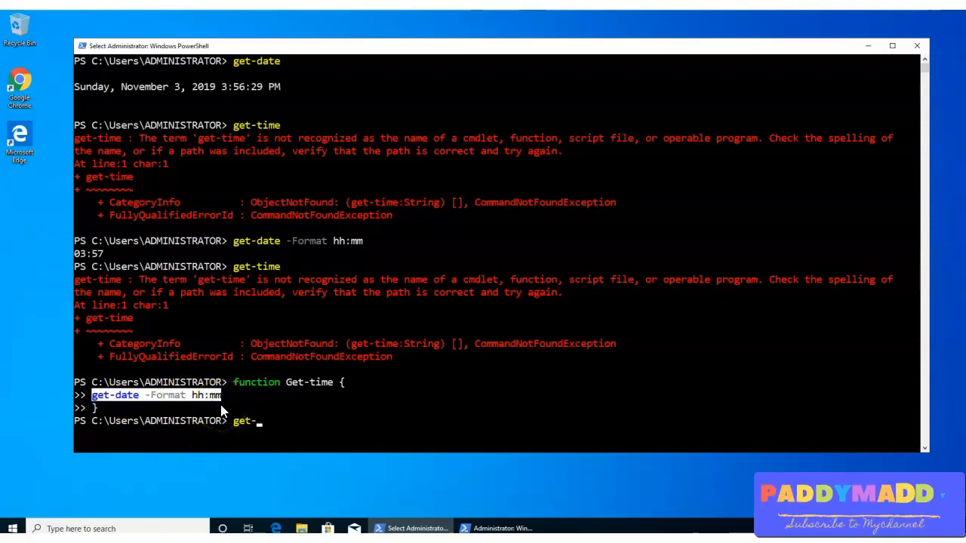
Step: Run the new Get-time function, which now prints 03:58
double_click(310, 382)
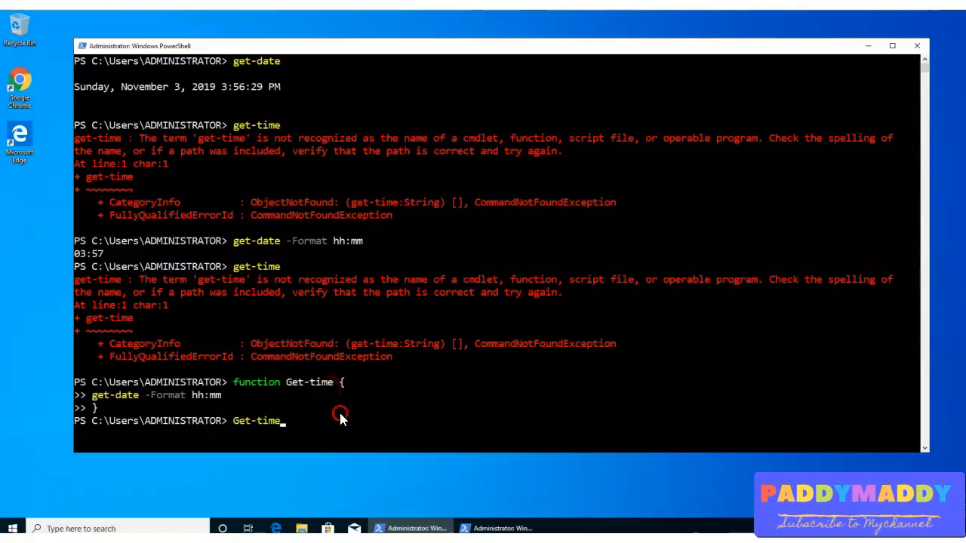
key("Return")
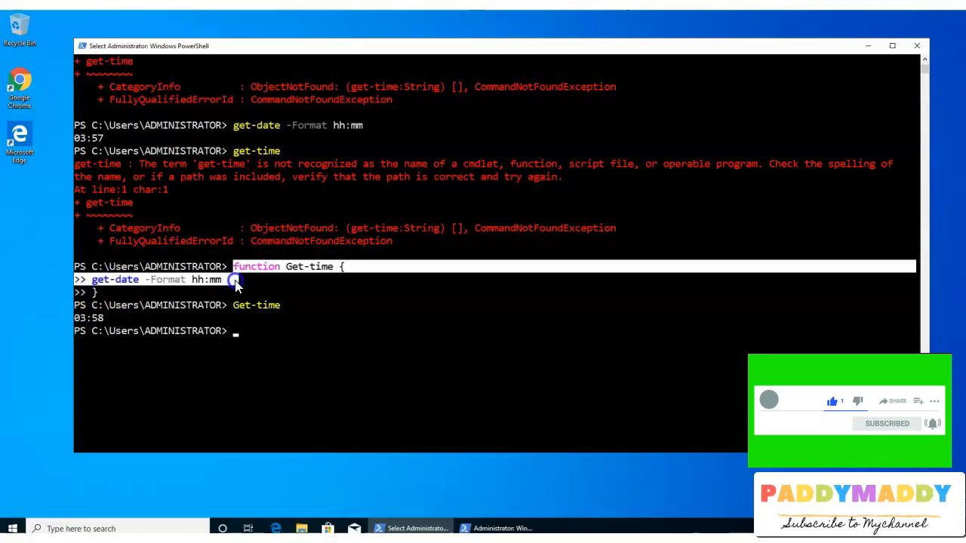
mouse_move(265, 305)
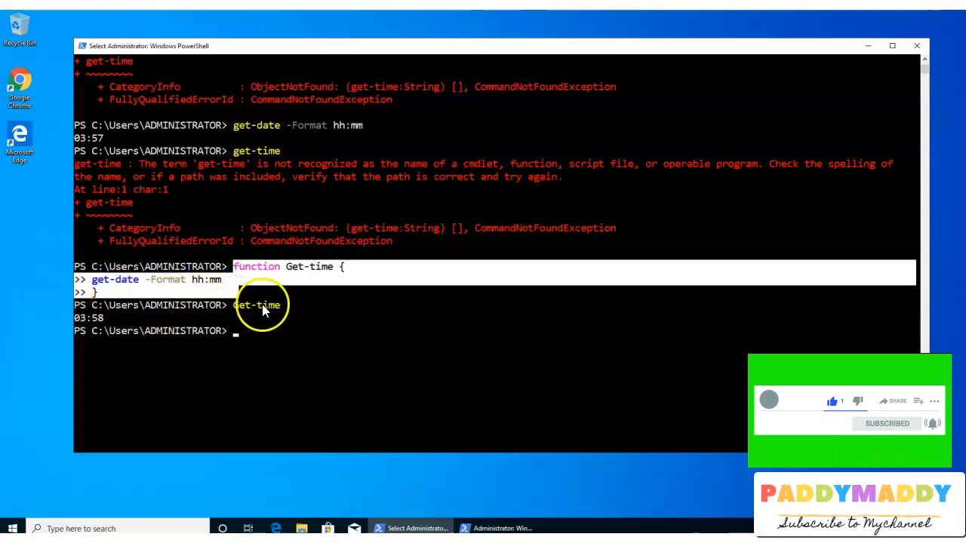
double_click(256, 304)
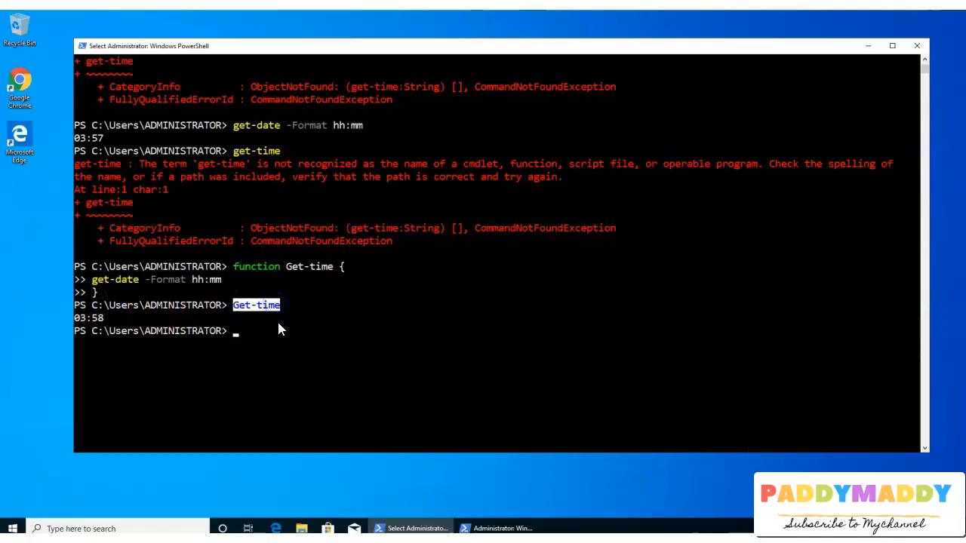
mouse_move(292, 324)
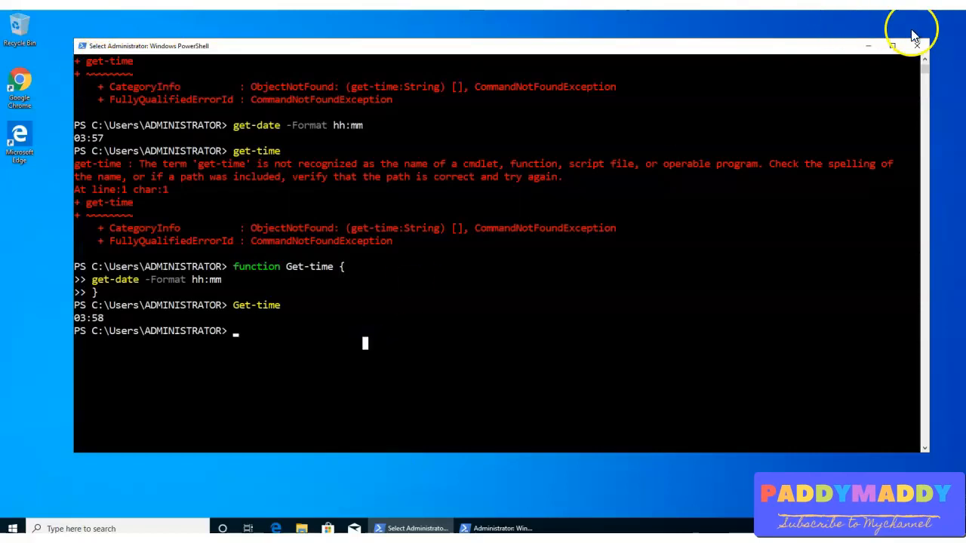
mouse_move(918, 46)
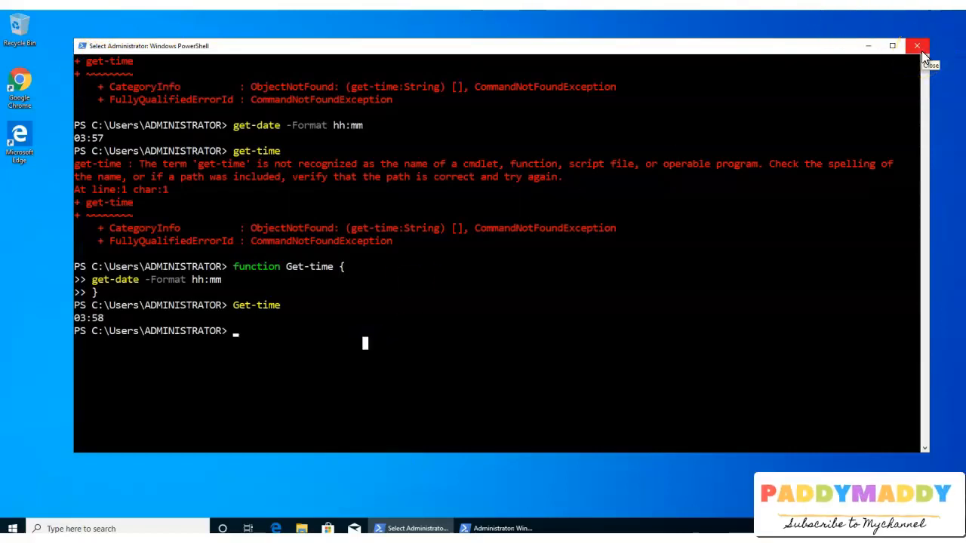
Step: Close the console with the function and start a fresh PowerShell session
left_click(917, 46)
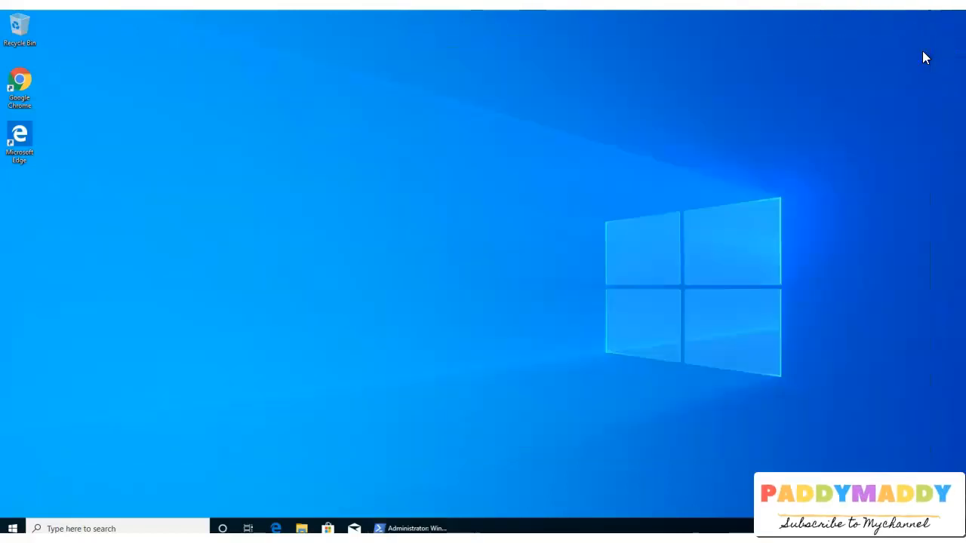
left_click(410, 528)
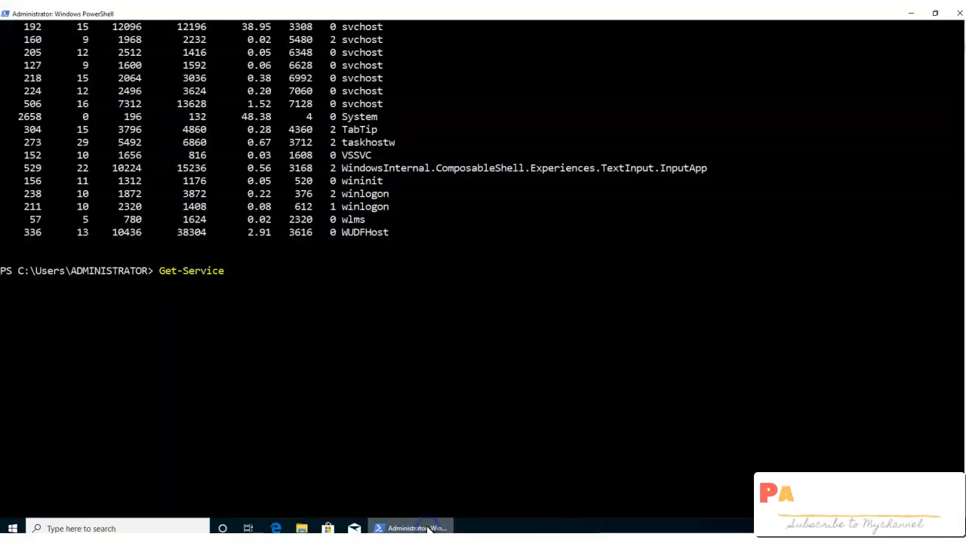
mouse_move(939, 57)
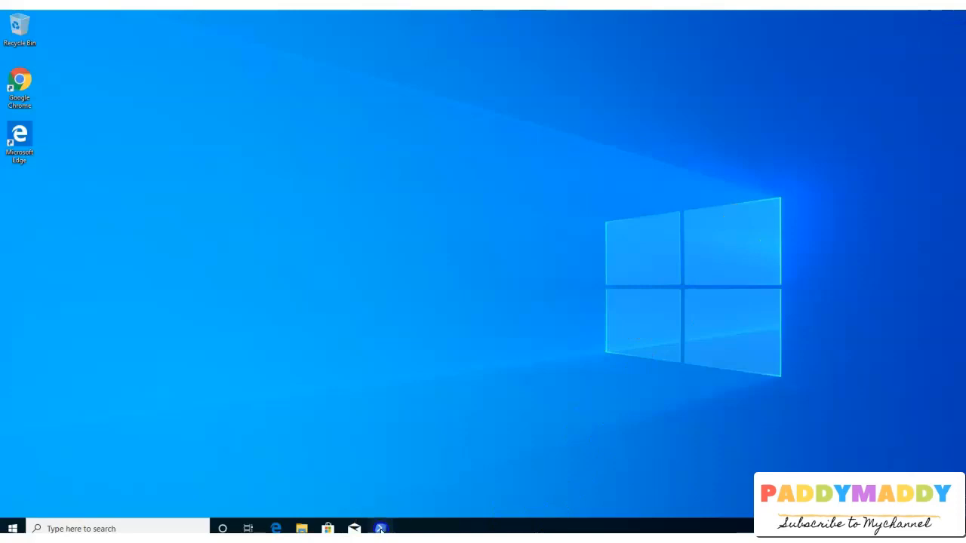
left_click(381, 528)
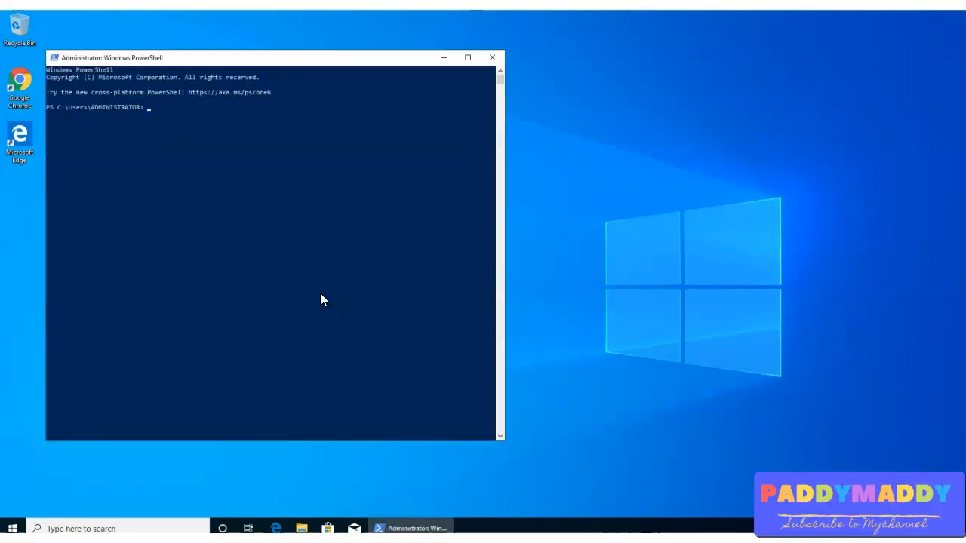
Step: Run get-time in the new session, which fails as unrecognized again
type("get")
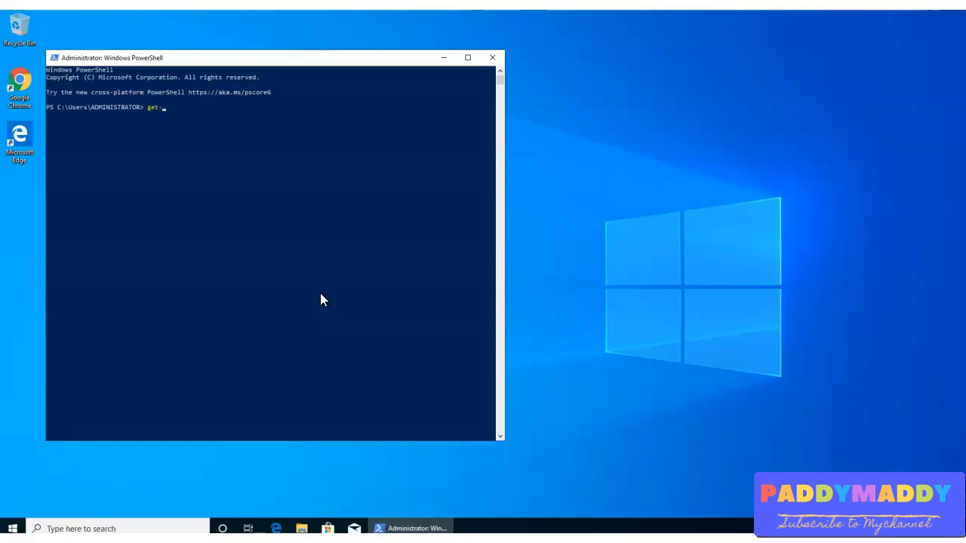
type("-time")
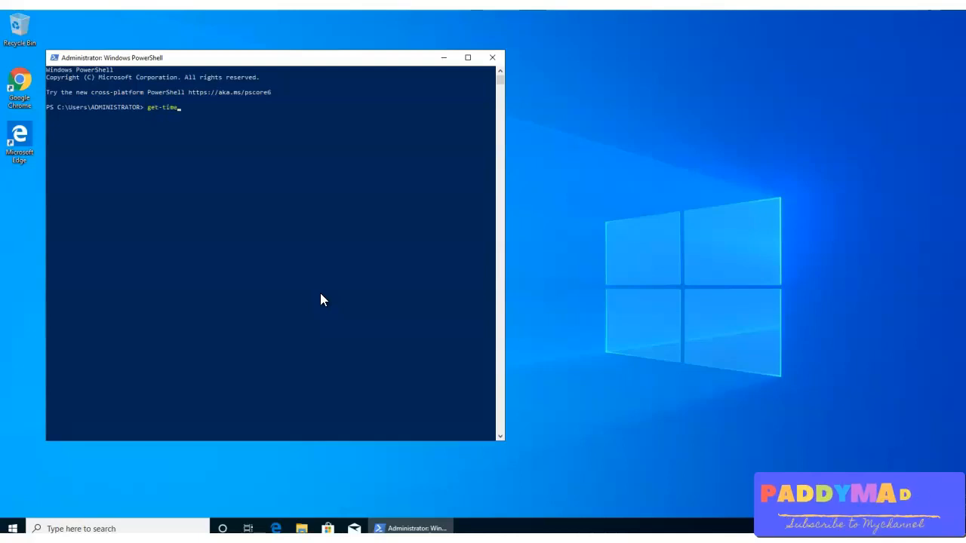
key("Return")
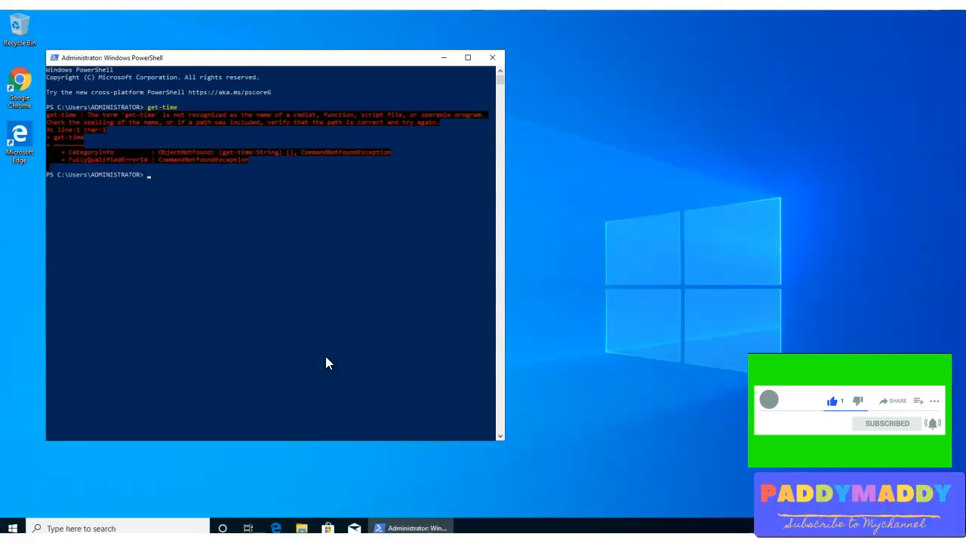
mouse_move(381, 318)
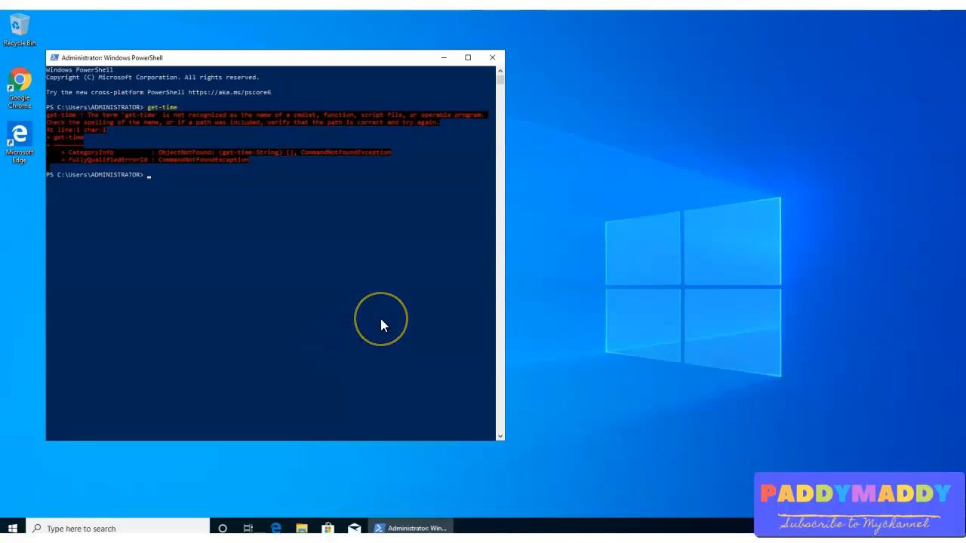